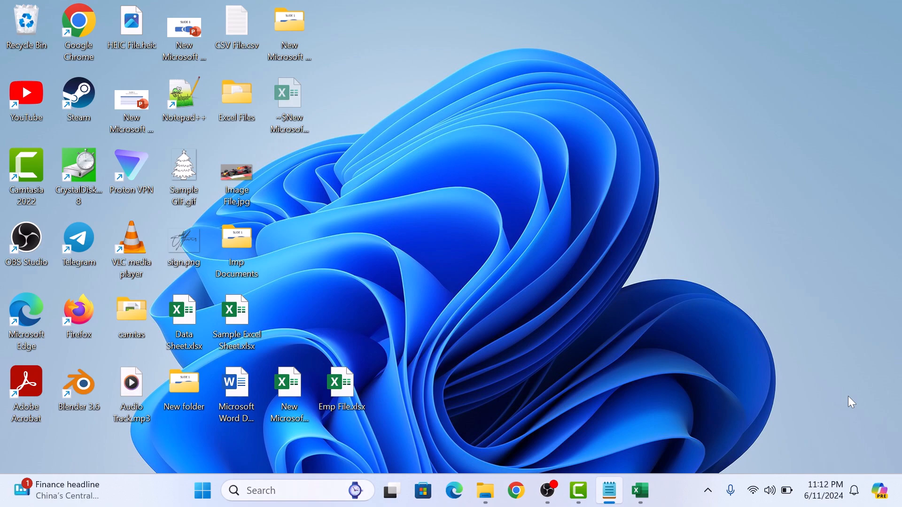
{"action": "mouse_move", "coordinate": [646, 476]}
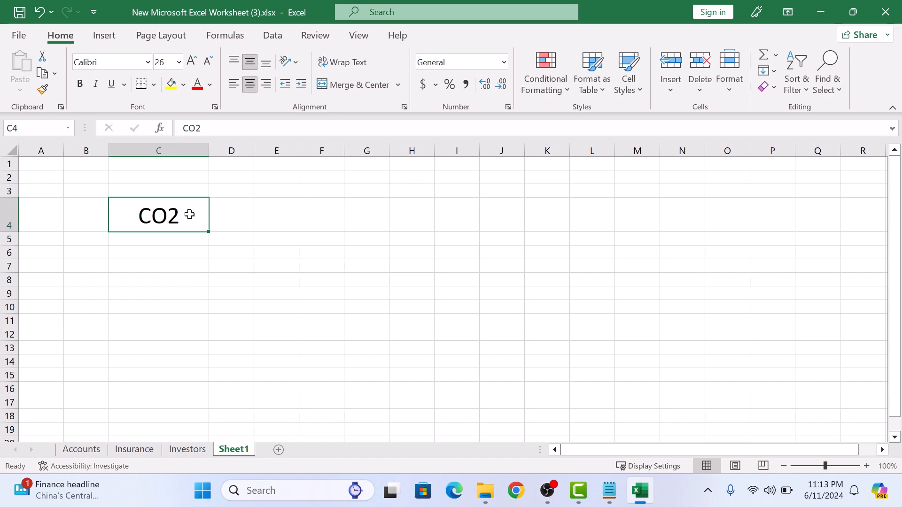
Select the 2 in CO2 inside cell C4 and bring up its context menu
{"action": "double_click", "coordinate": [158, 214]}
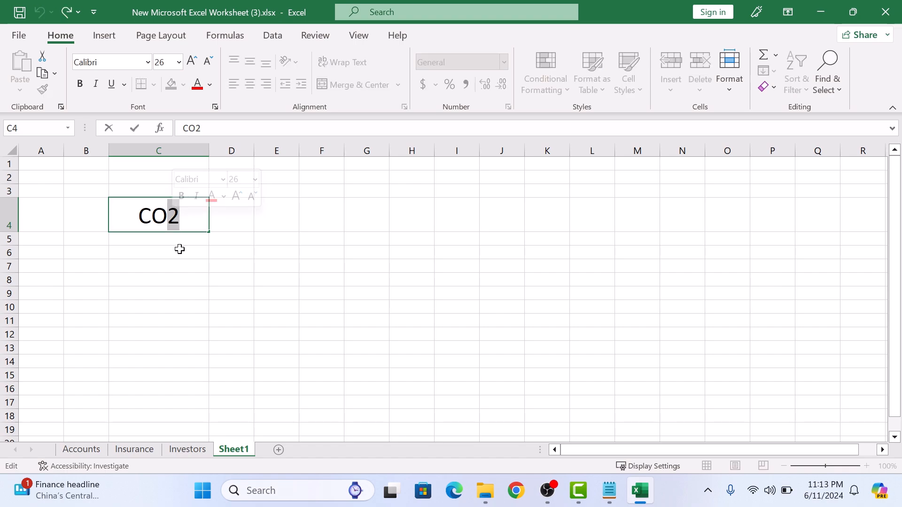
{"action": "right_click", "coordinate": [167, 216]}
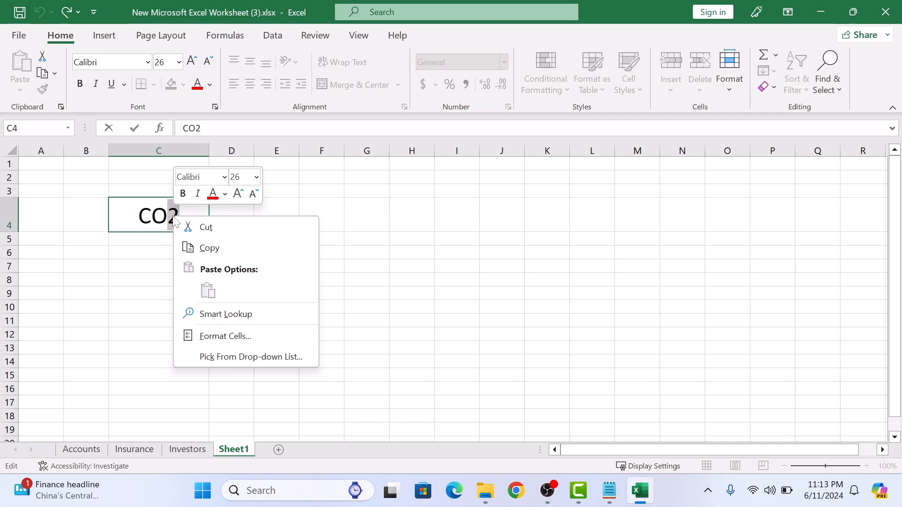
{"action": "mouse_move", "coordinate": [263, 336]}
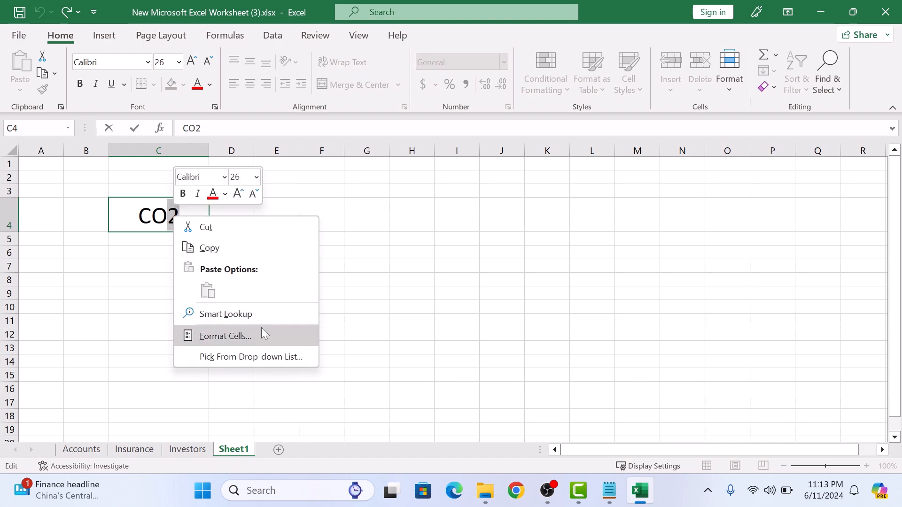
Apply the Subscript effect to the 2 via Format Cells and exit editing C4
{"action": "left_click", "coordinate": [225, 337]}
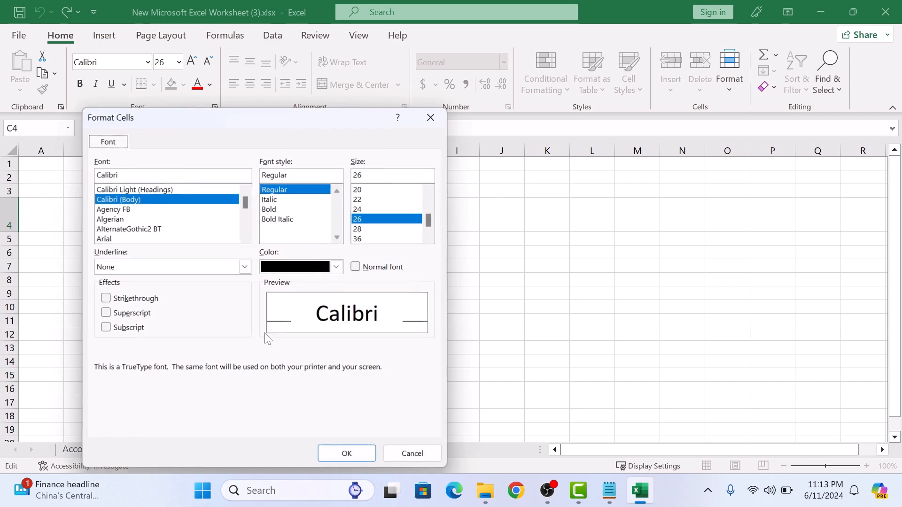
{"action": "mouse_move", "coordinate": [257, 308]}
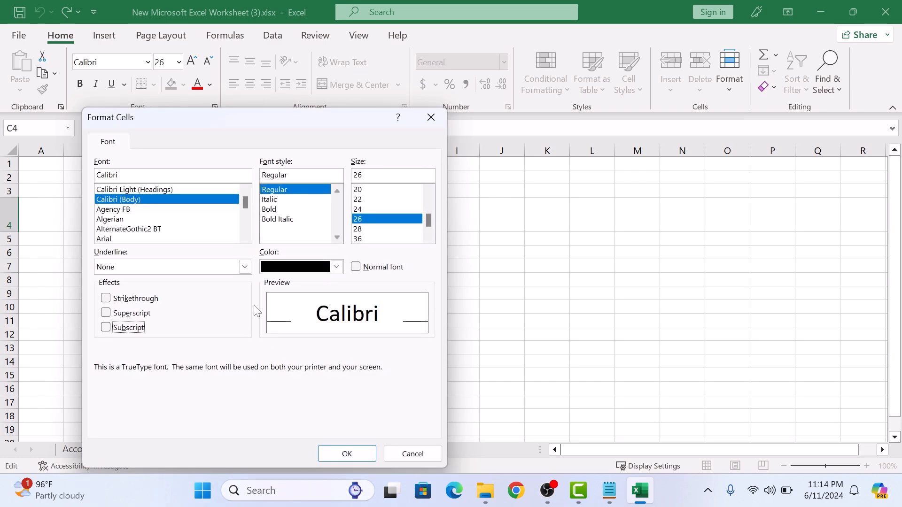
{"action": "left_click", "coordinate": [106, 327]}
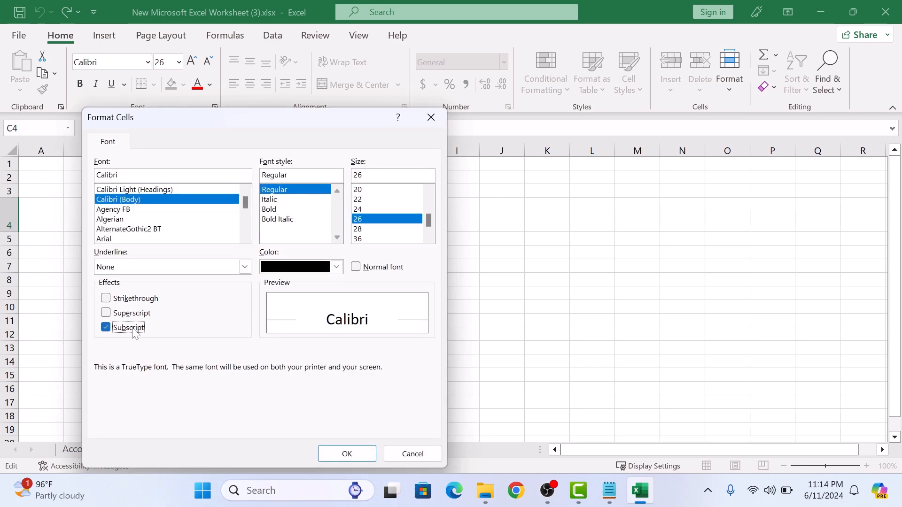
{"action": "left_click", "coordinate": [347, 454]}
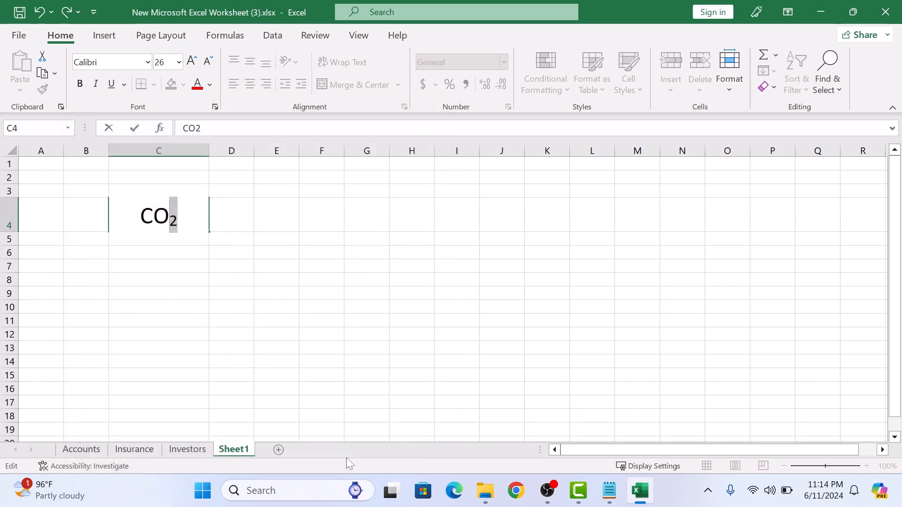
{"action": "left_click", "coordinate": [276, 214]}
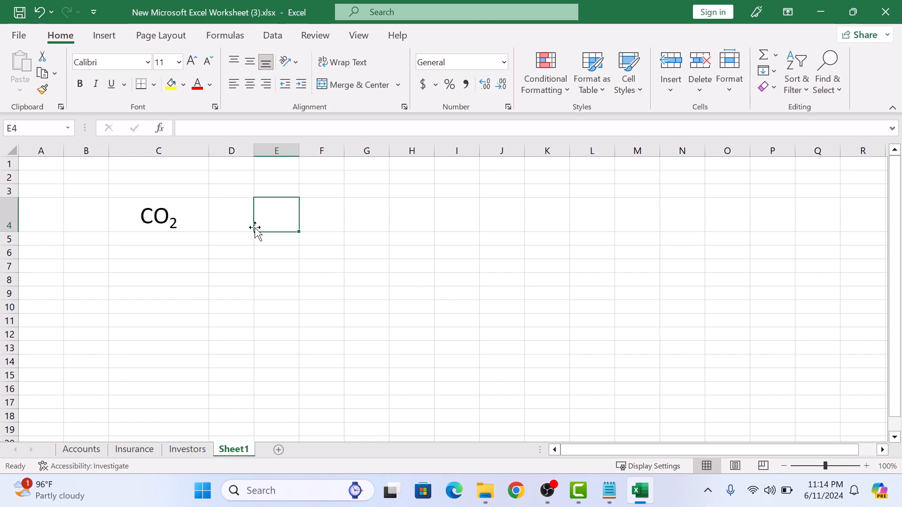